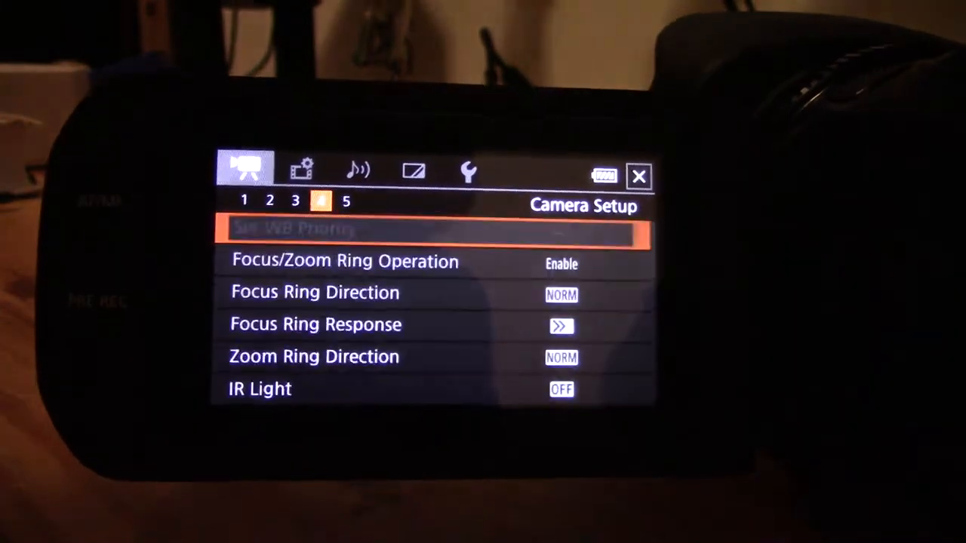
# Switch to the Recording Setup tab showing Recording Media and Dual/Relay Recording
pyautogui.click(297, 176)
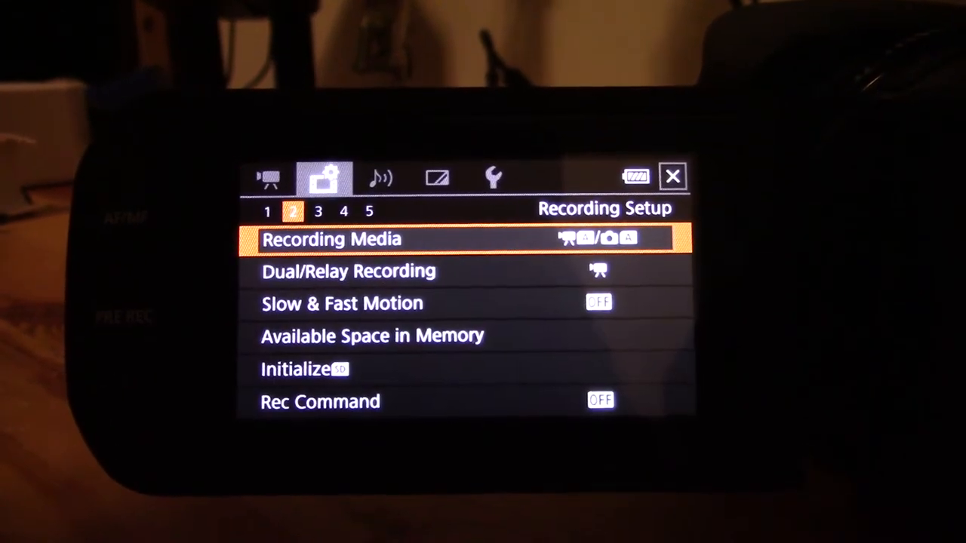
# Show the Standard, Dual and Relay Recording choices
pyautogui.click(347, 272)
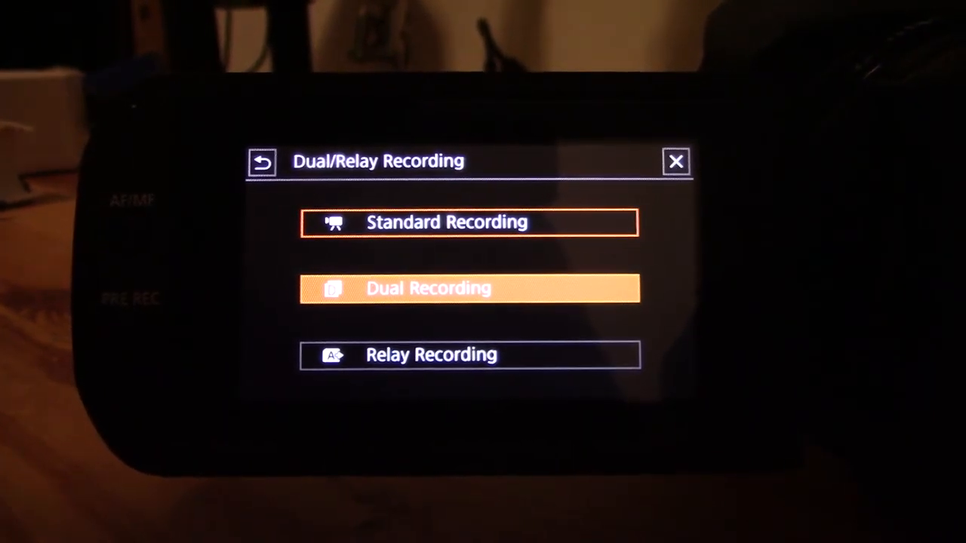
# Select Relay Recording so footage continues across both memory cards
pyautogui.click(468, 223)
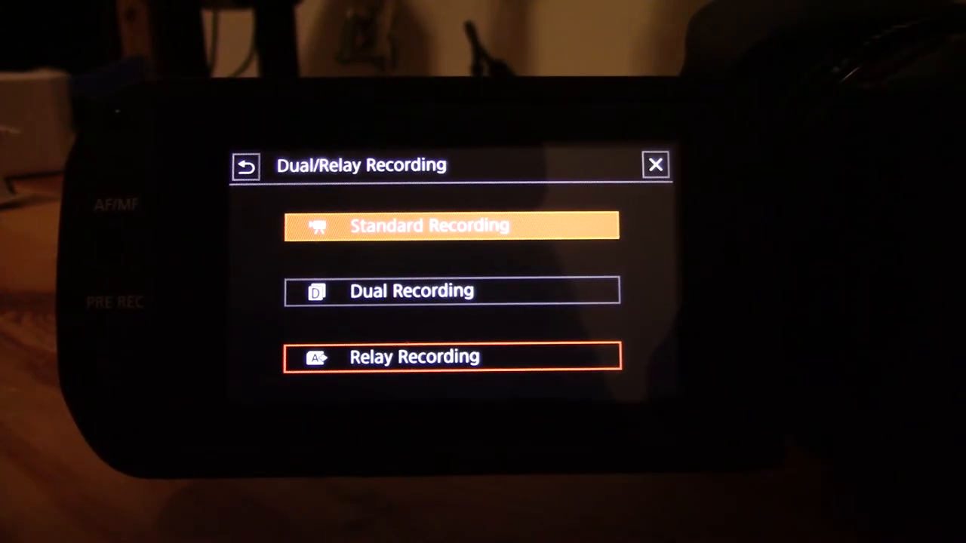
pyautogui.click(453, 357)
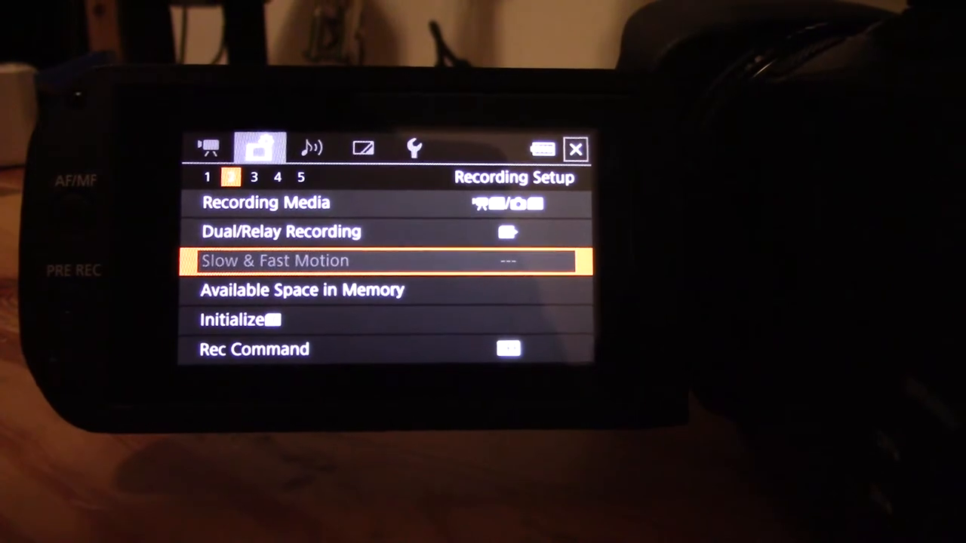
# View Available Space in Memory for card A: 246 GB free of 256 GB
pyautogui.click(301, 290)
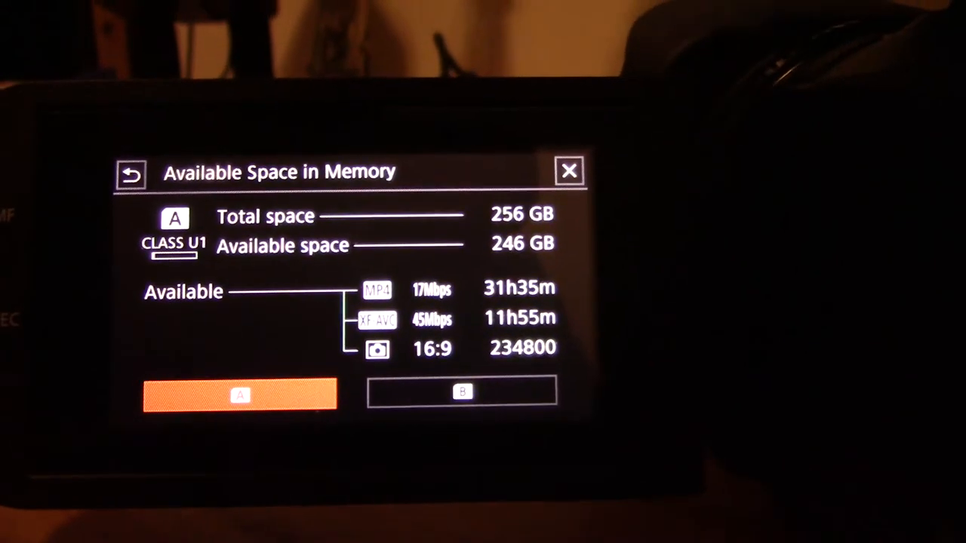
# Check card B's available space, then leave the readout for the Initialize options
pyautogui.click(461, 393)
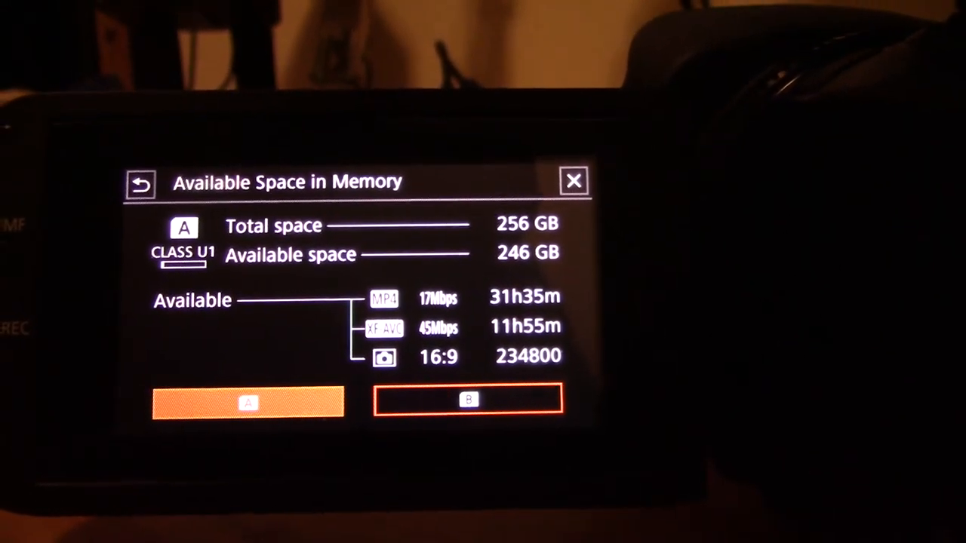
pyautogui.click(468, 400)
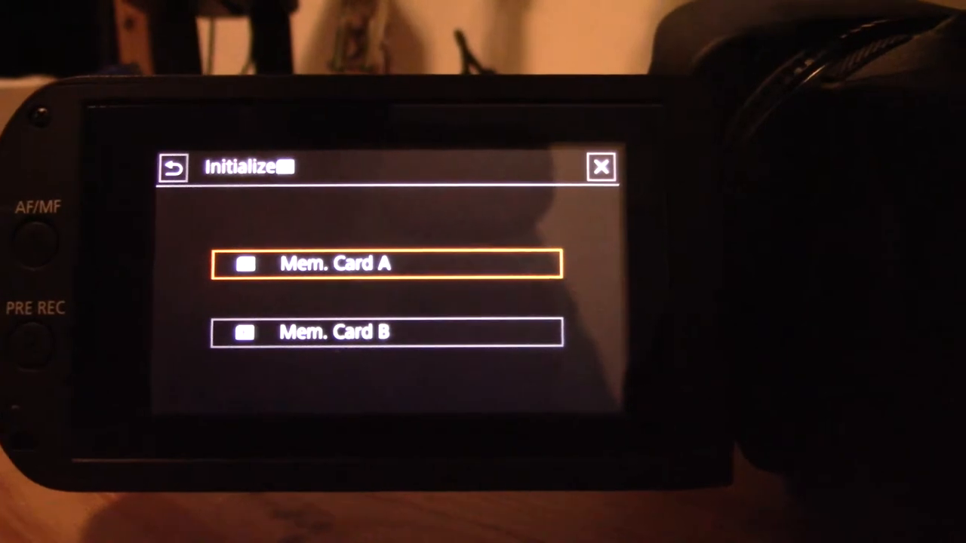
# Select Mem. Card B for initialization, showing 256 GB total and 1.05 MB used
pyautogui.click(386, 264)
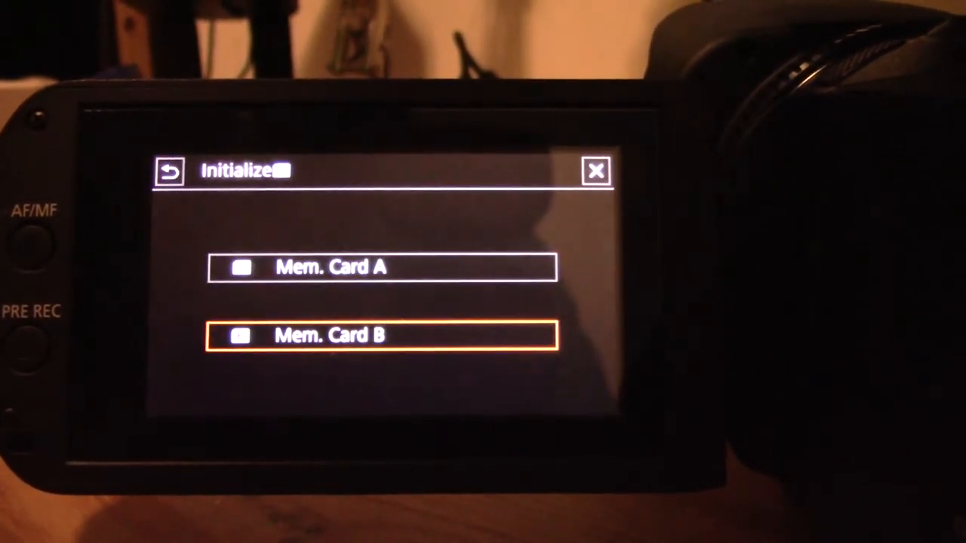
pyautogui.click(381, 335)
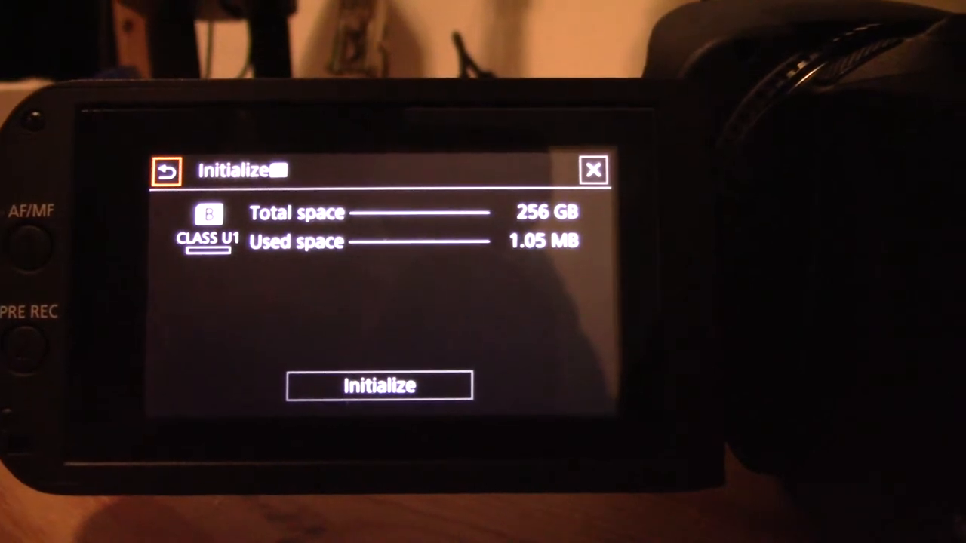